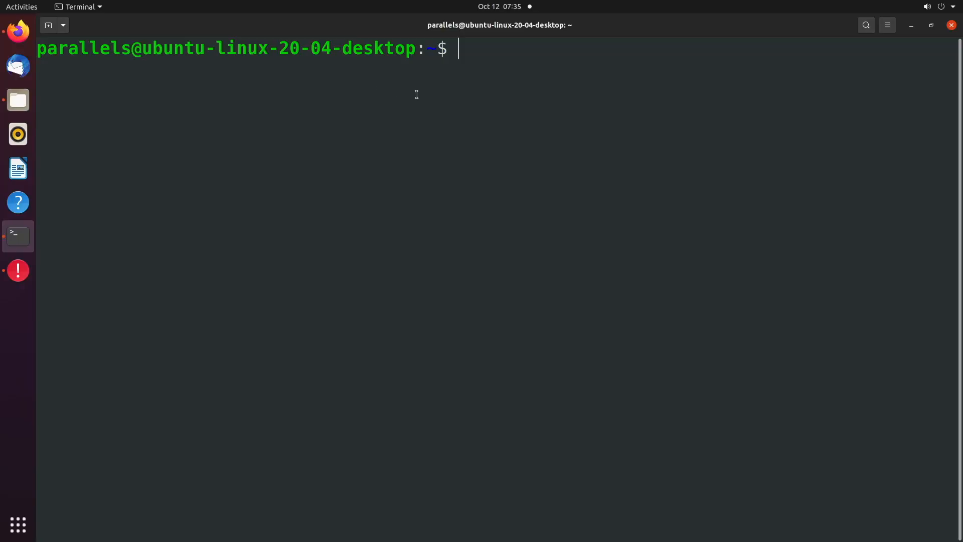
# - Run ./script & so the script executes in the background and prints hello world
pyautogui.write('./script')
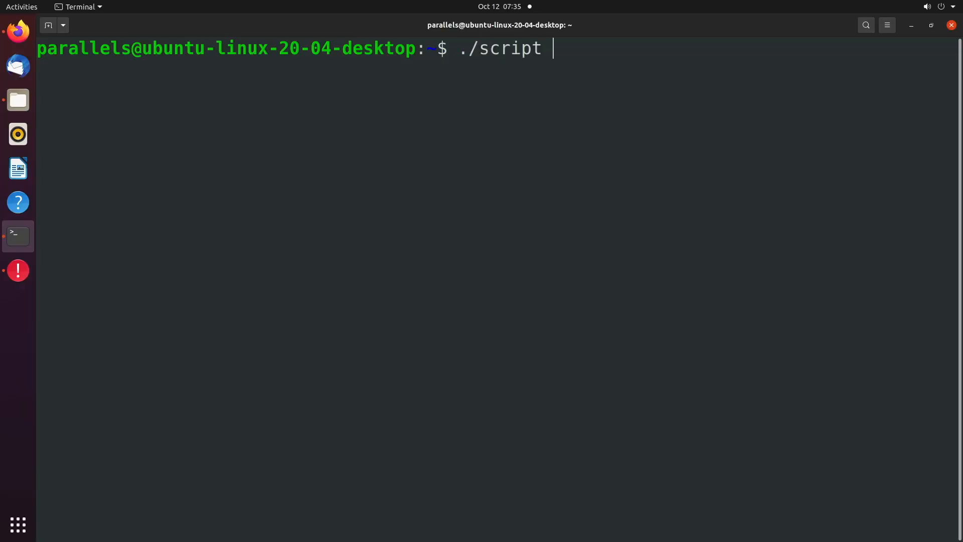
pyautogui.write('&')
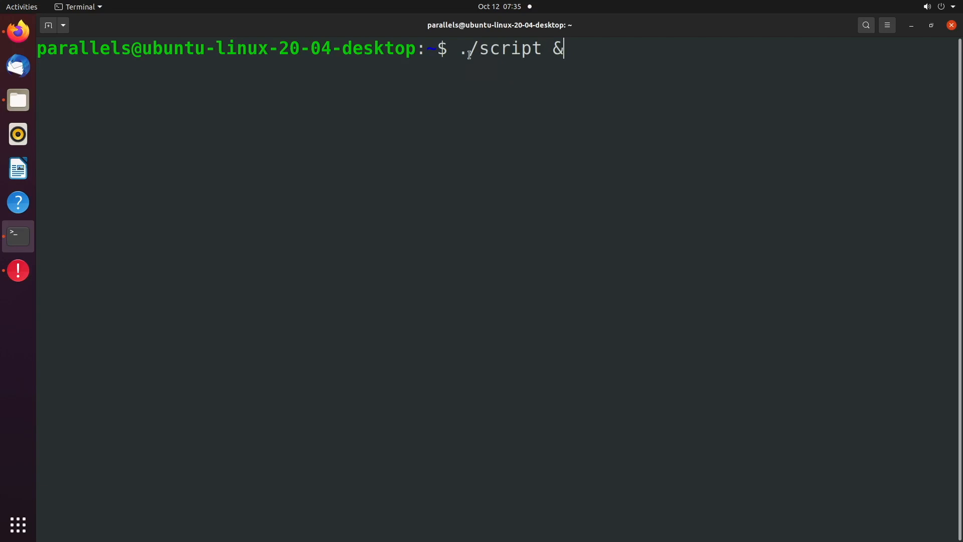
pyautogui.moveTo(590, 48)
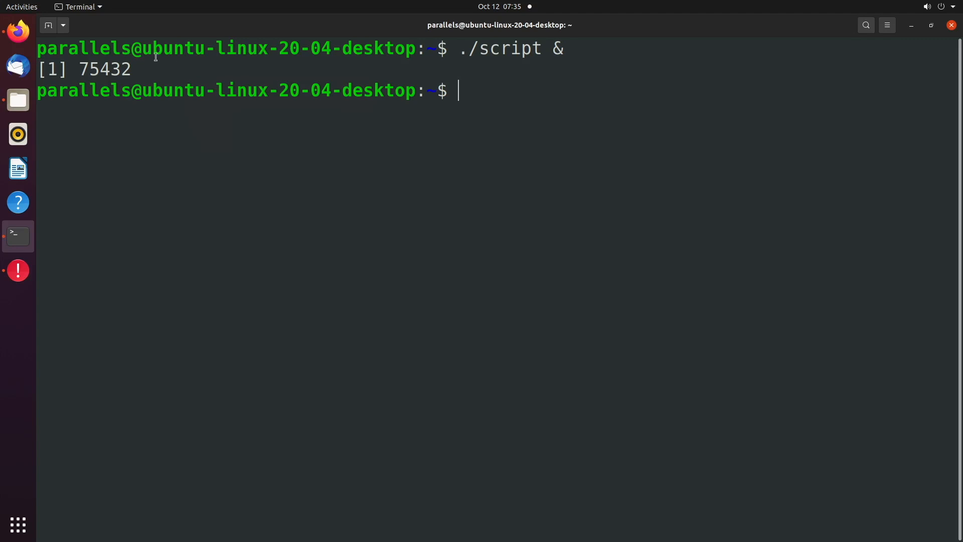
pyautogui.moveTo(249, 68)
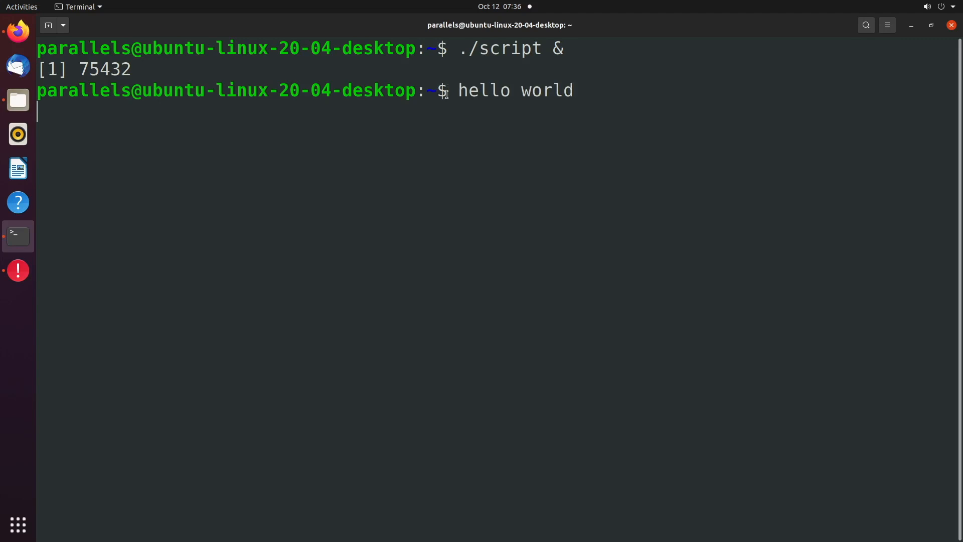
# - View the script with less script (sleep 10, echo hello world) and quit back to the prompt
pyautogui.write('less')
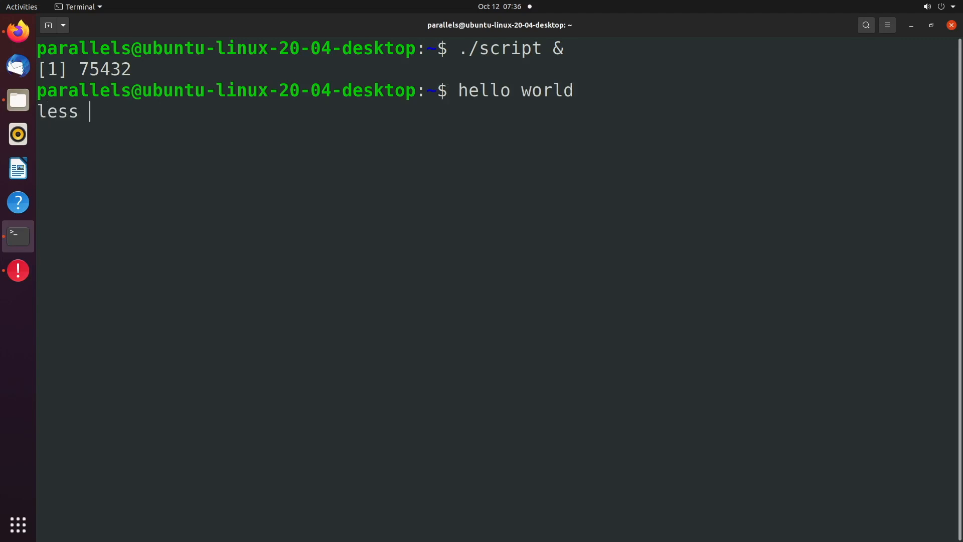
pyautogui.write('script')
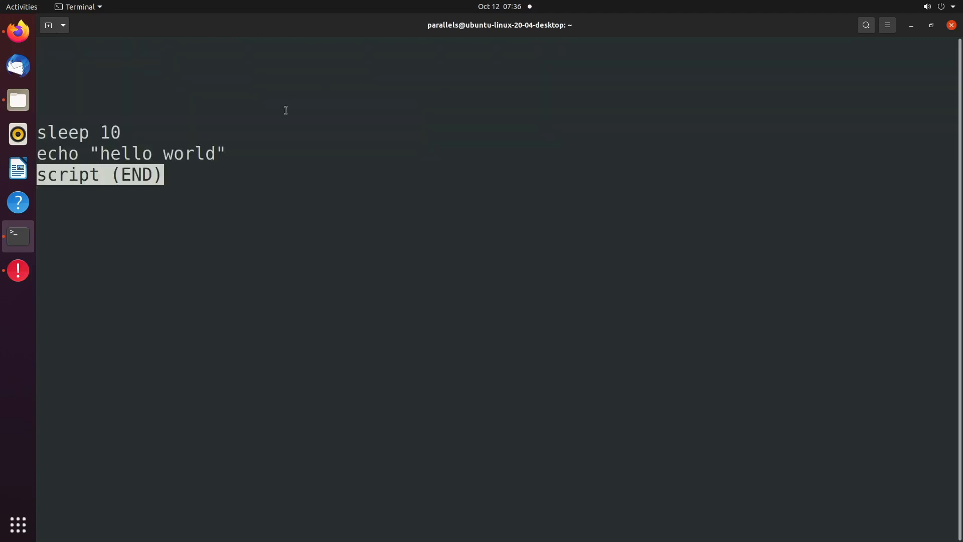
pyautogui.moveTo(237, 155)
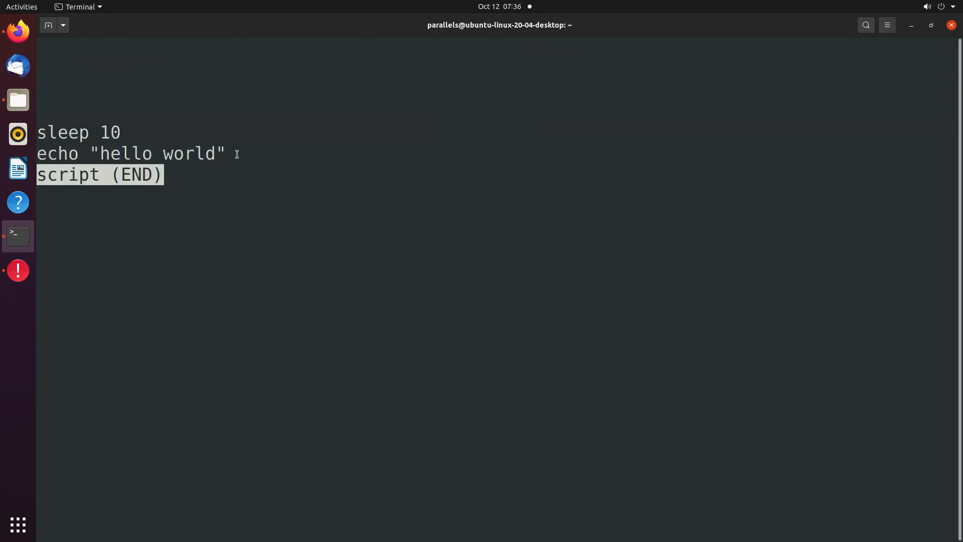
pyautogui.click(17, 133)
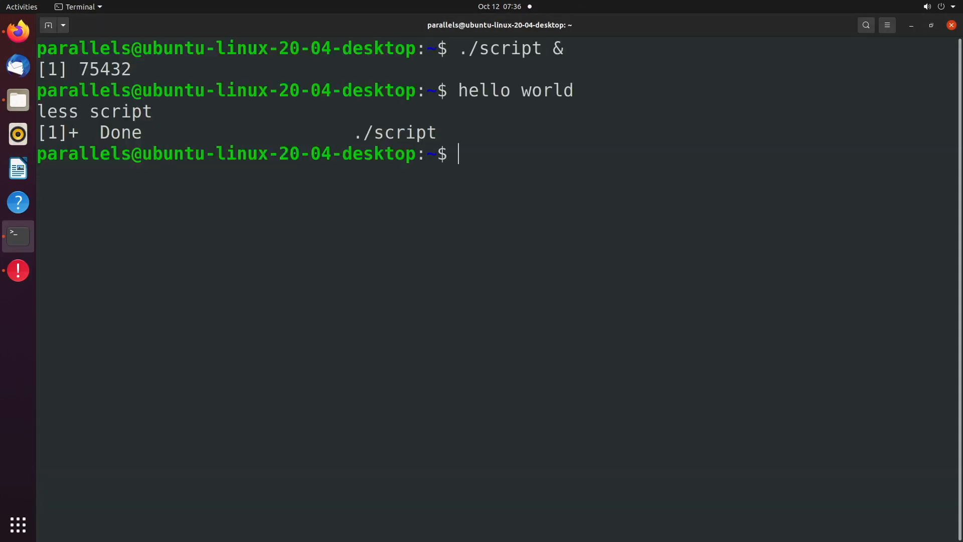
# - List processes with ps, then start a second background run with ./script &
pyautogui.write('ps')
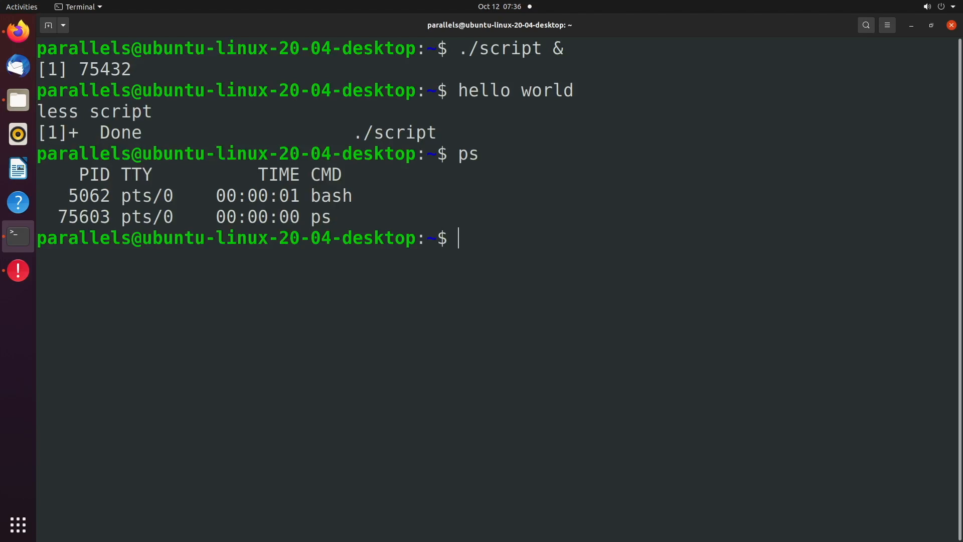
pyautogui.write('ps')
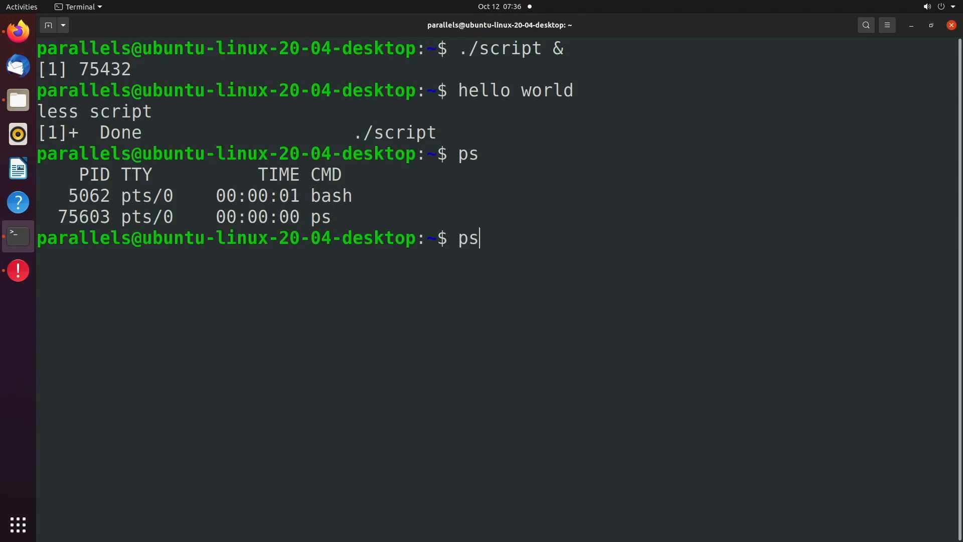
pyautogui.write('./script &')
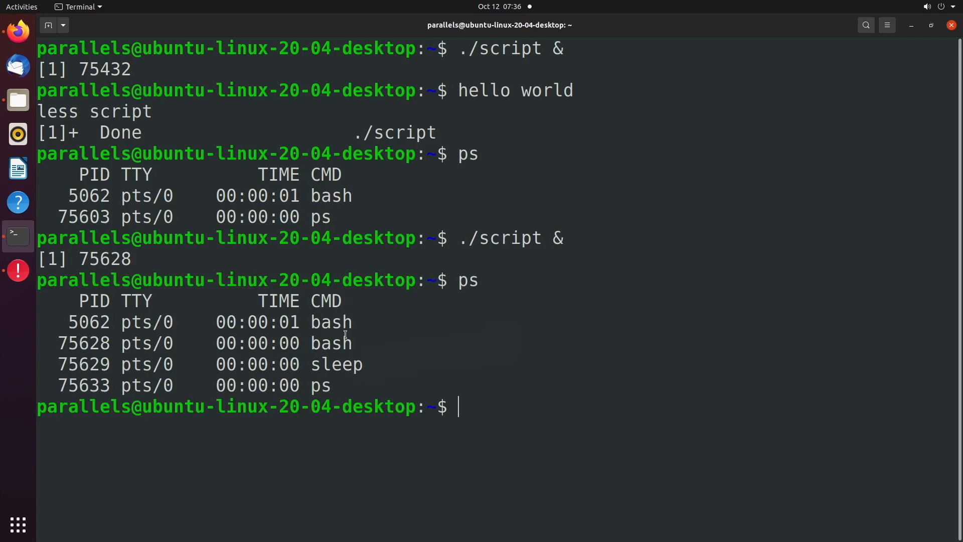
# - Run ps during and after the run to show the script's bash and sleep PIDs, then only bash
pyautogui.doubleClick(337, 365)
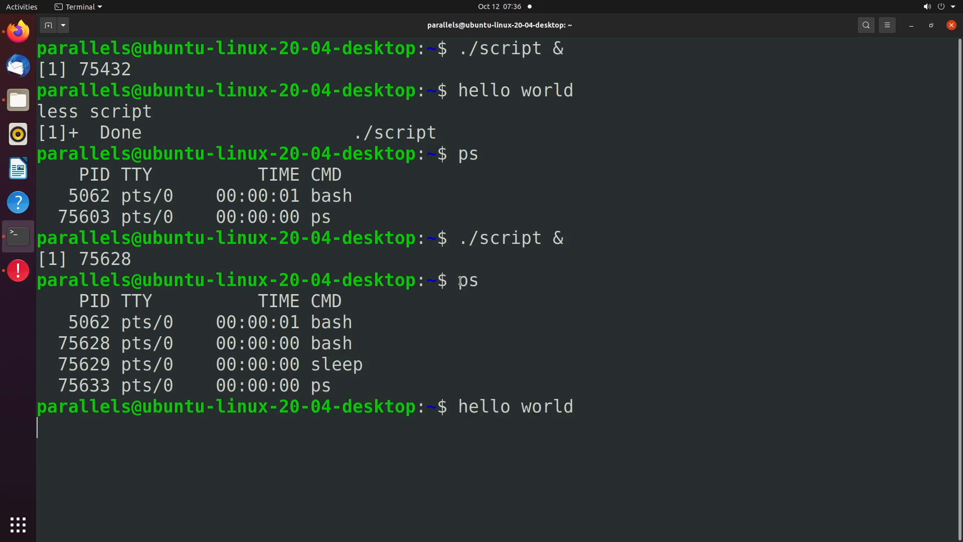
pyautogui.write('ps')
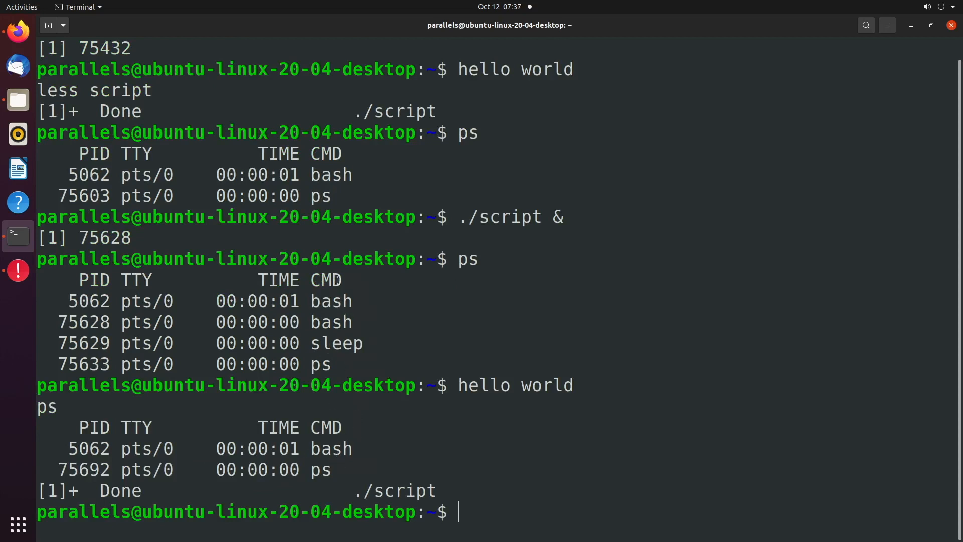
pyautogui.moveTo(391, 435)
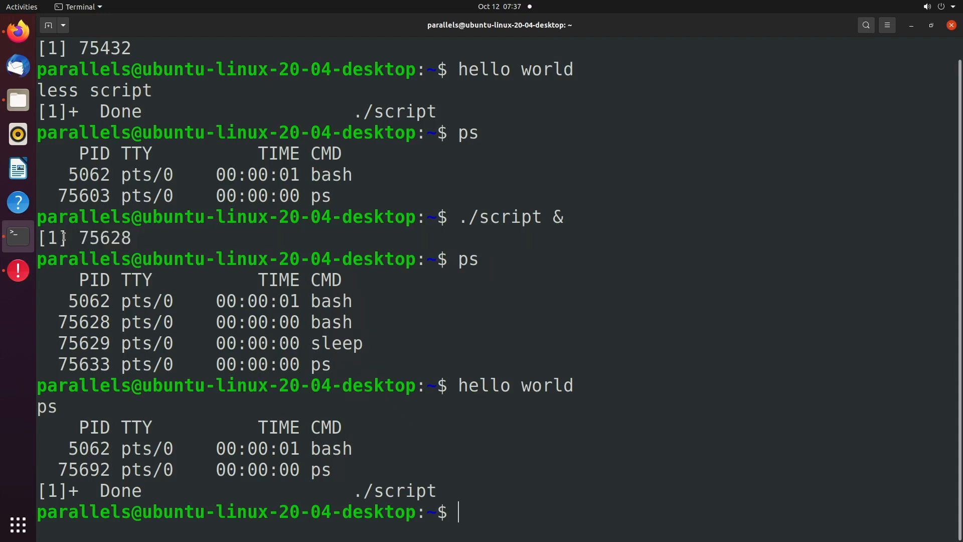
pyautogui.moveTo(139, 239)
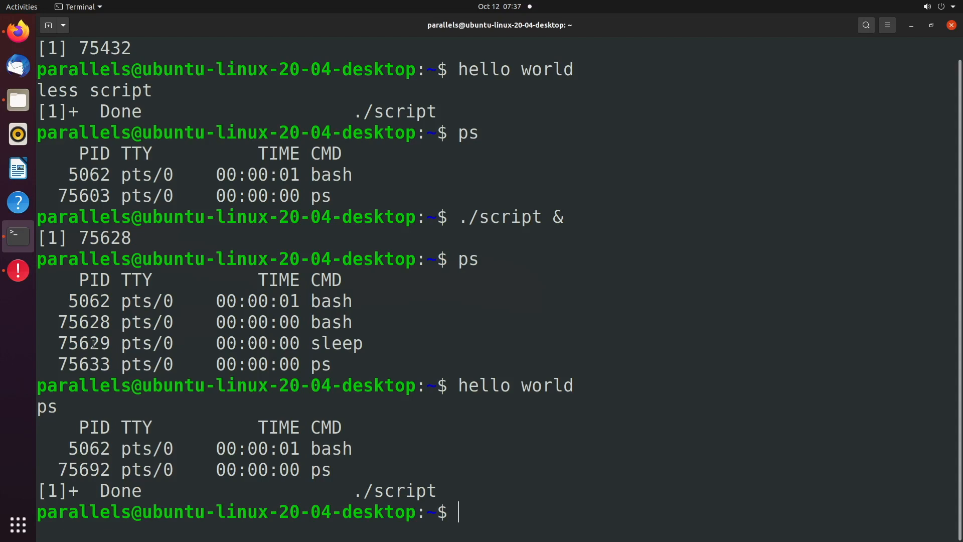
pyautogui.doubleClick(84, 322)
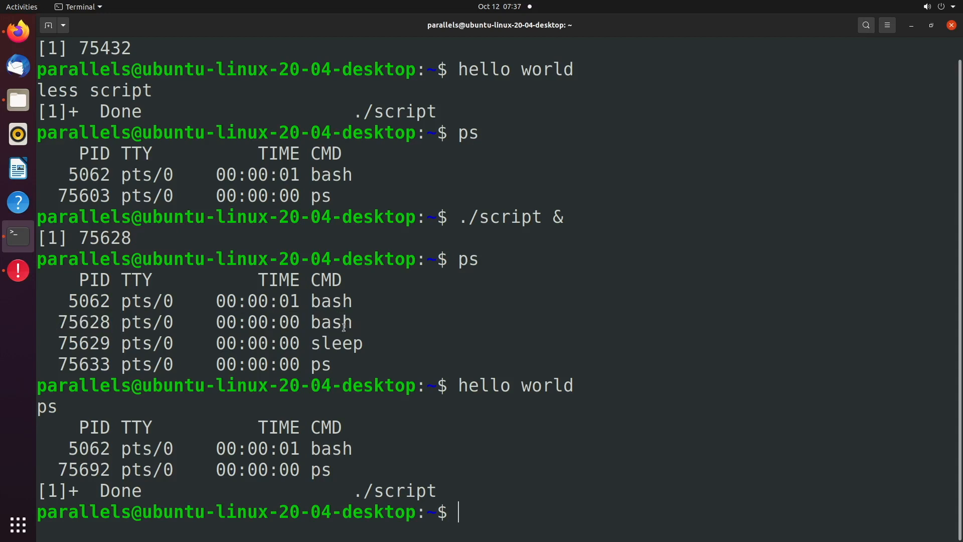
pyautogui.moveTo(373, 343)
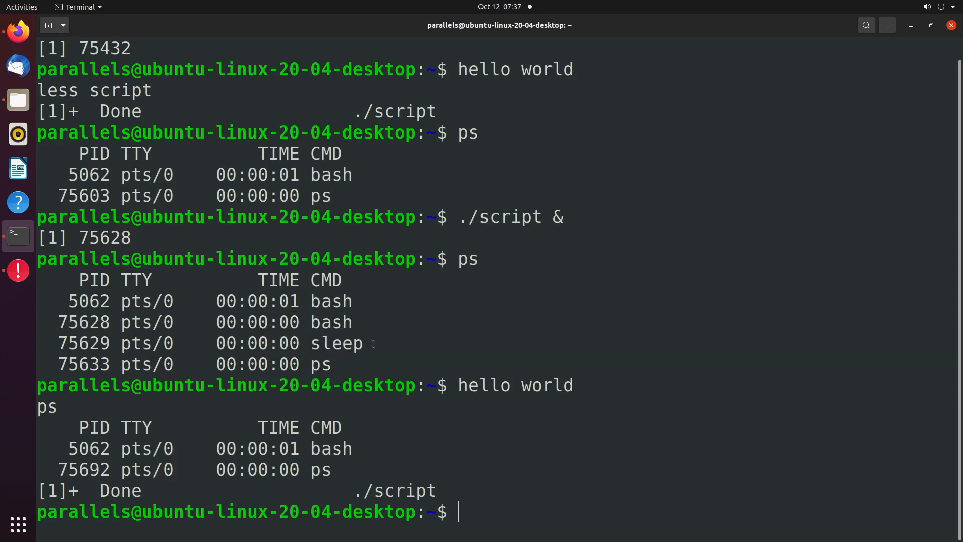